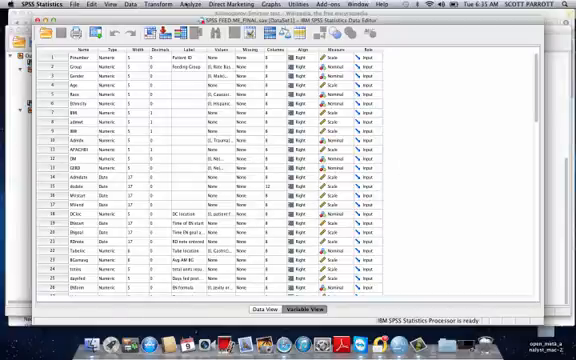
# Step: Open the Analyze menu to reach Nonparametric Tests > Independent Samples
pyautogui.click(185, 7)
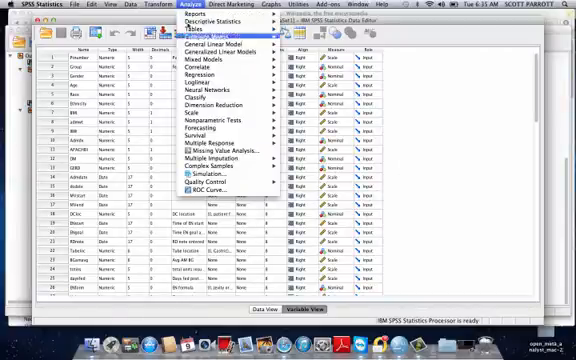
pyautogui.moveTo(210, 121)
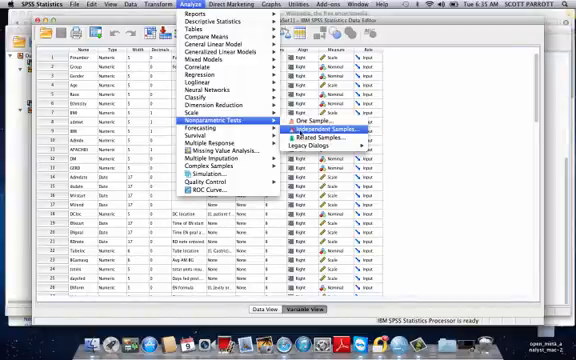
# Step: Start the Independent Samples test, keeping 'Automatically compare distributions across groups' as the objective
pyautogui.click(328, 131)
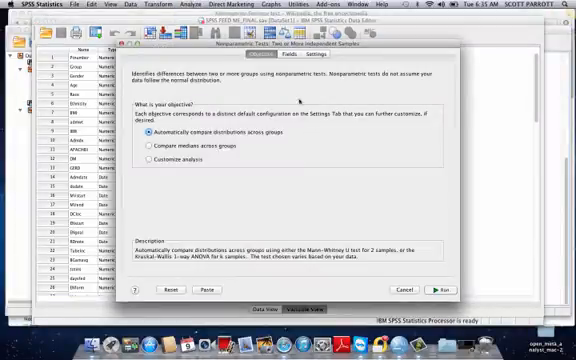
pyautogui.moveTo(328, 207)
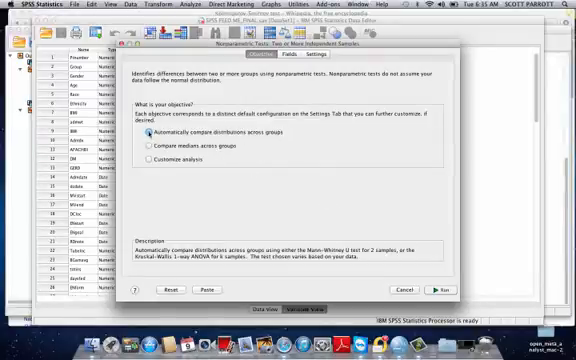
pyautogui.click(285, 54)
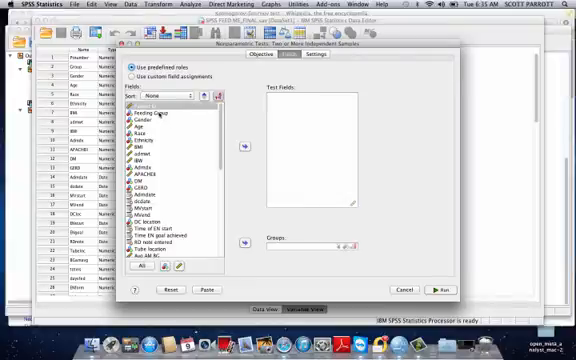
# Step: Use custom field assignments with Feeding Group as groups and a percent variable as test field
pyautogui.click(160, 116)
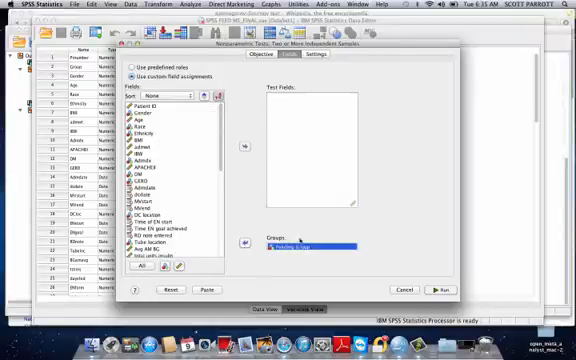
pyautogui.scroll(-3)
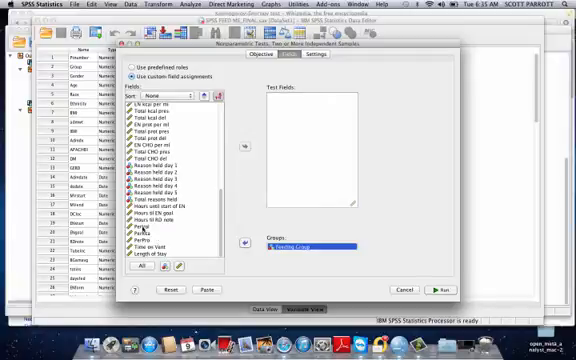
pyautogui.click(250, 152)
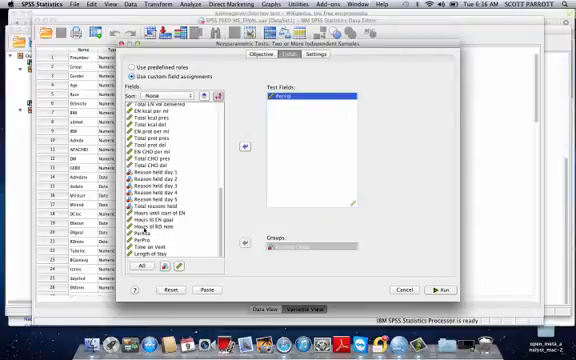
pyautogui.click(250, 156)
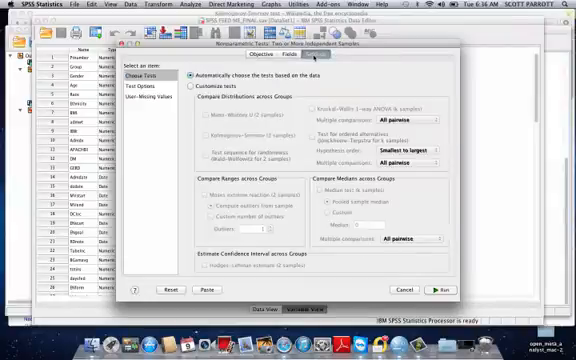
# Step: Customize tests and select Kolmogorov-Smirnov (2 samples)
pyautogui.click(197, 74)
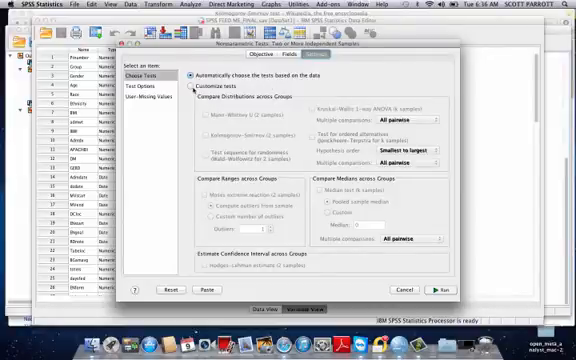
pyautogui.click(197, 85)
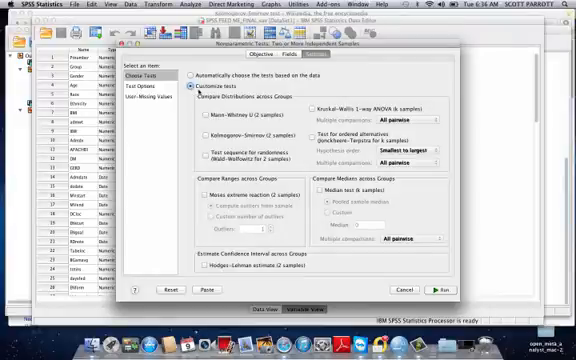
pyautogui.click(203, 133)
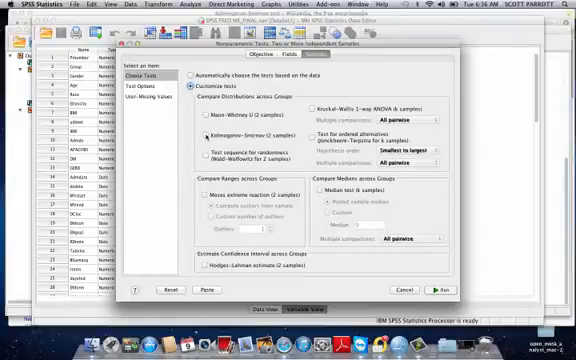
pyautogui.click(201, 133)
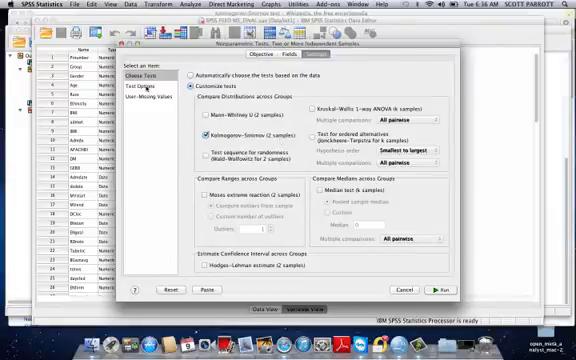
pyautogui.click(142, 83)
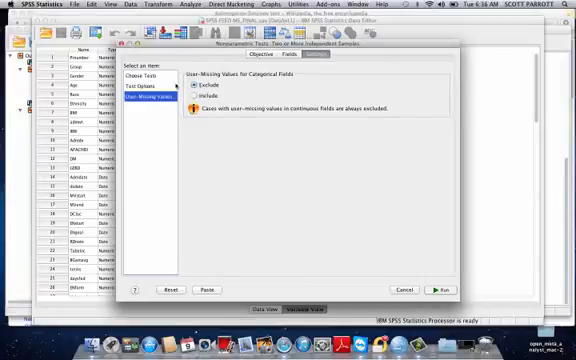
# Step: Return to Choose Tests after reviewing the test options and user-missing values
pyautogui.click(143, 75)
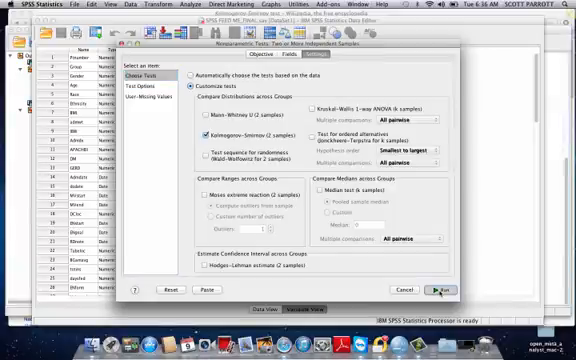